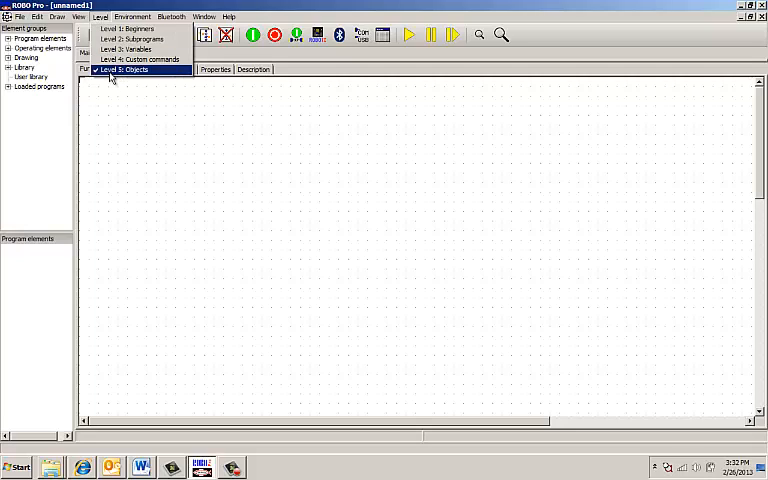
Step: Switch to Level 5: Objects and list the basic program elements
click(124, 69)
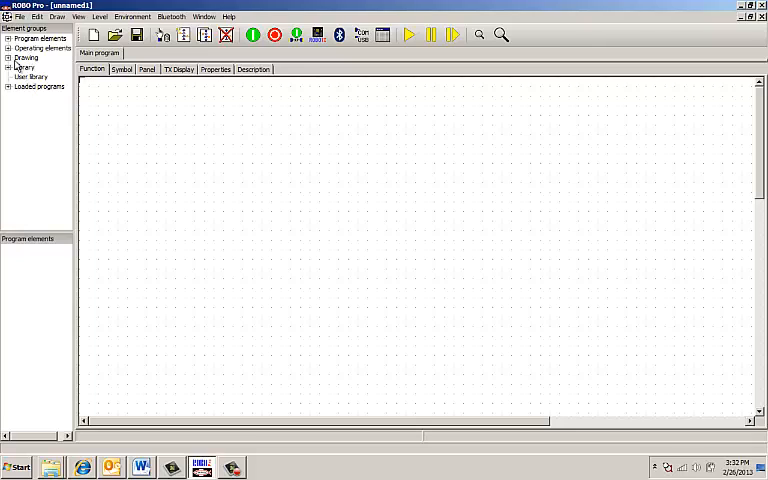
click(8, 37)
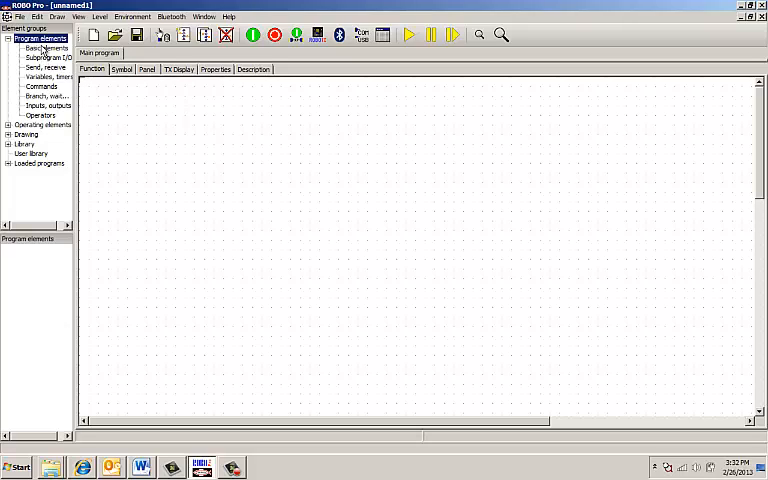
click(46, 48)
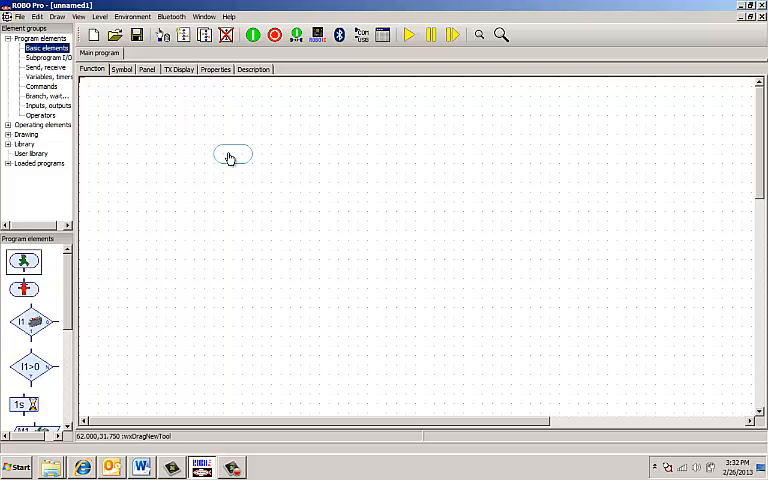
Step: Drag a green Start block onto the Main program canvas
drag(232, 155, 140, 107)
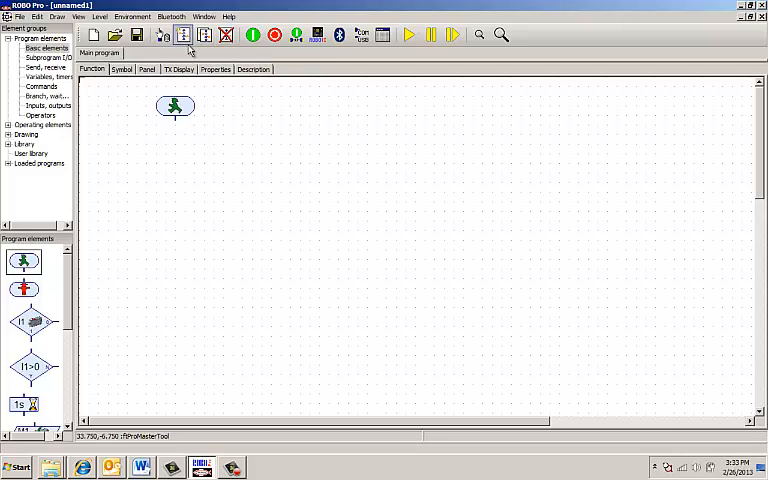
mouse_move(184, 35)
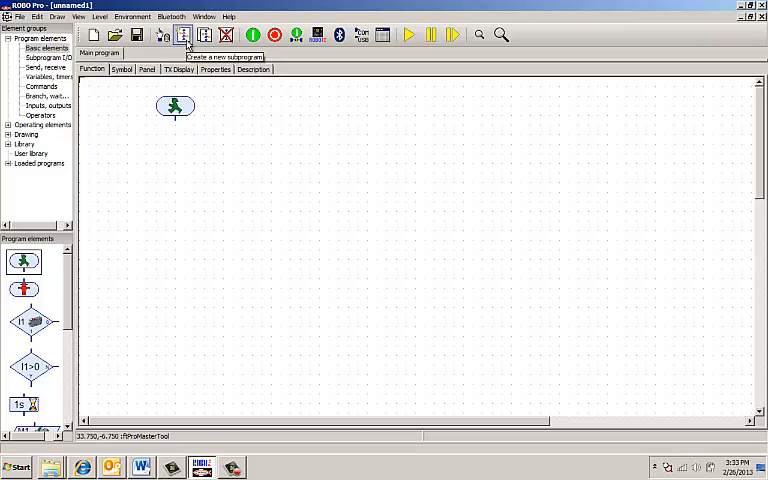
Step: Add a new subprogram named 'Right'
click(183, 34)
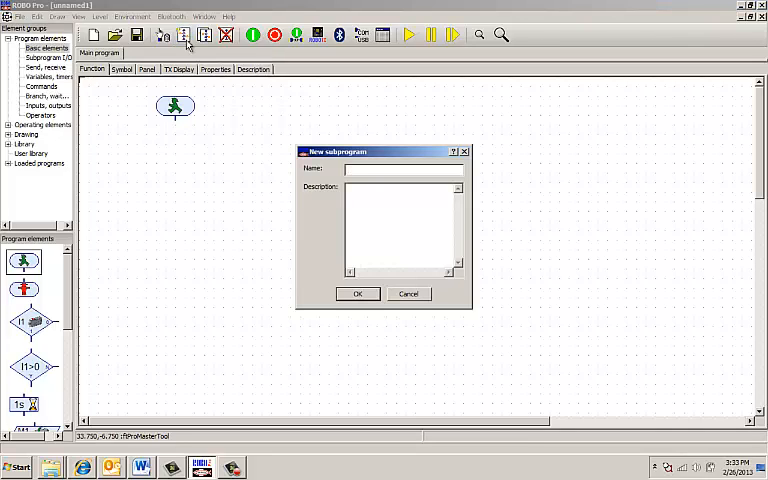
text(Right)
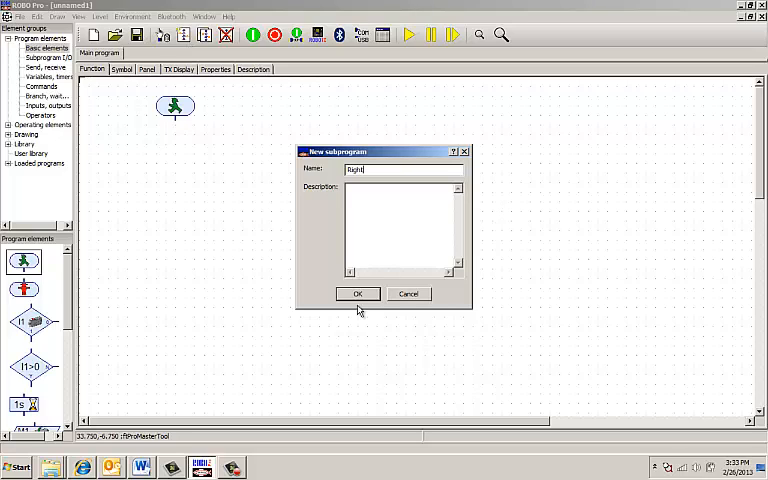
click(357, 293)
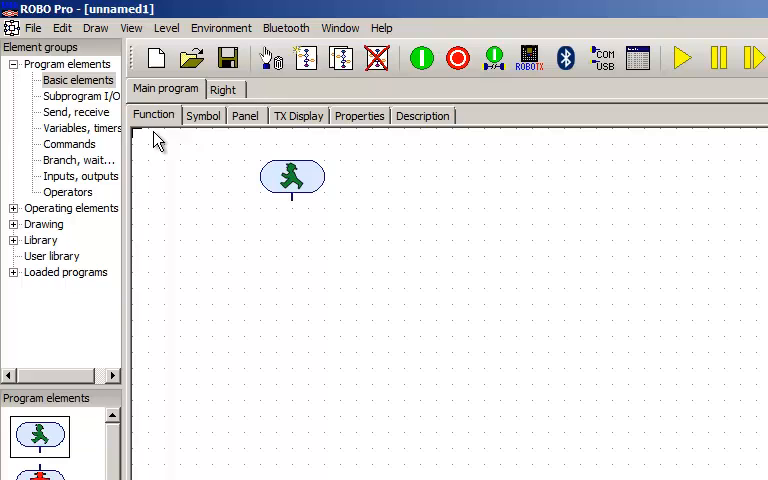
Step: View the main program's Symbol, Panel, TX Display and Description tabs, then return to Function
click(203, 115)
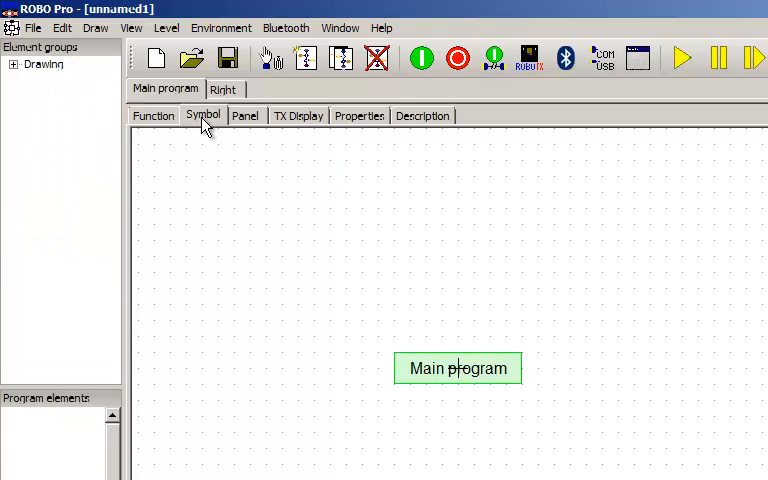
click(245, 115)
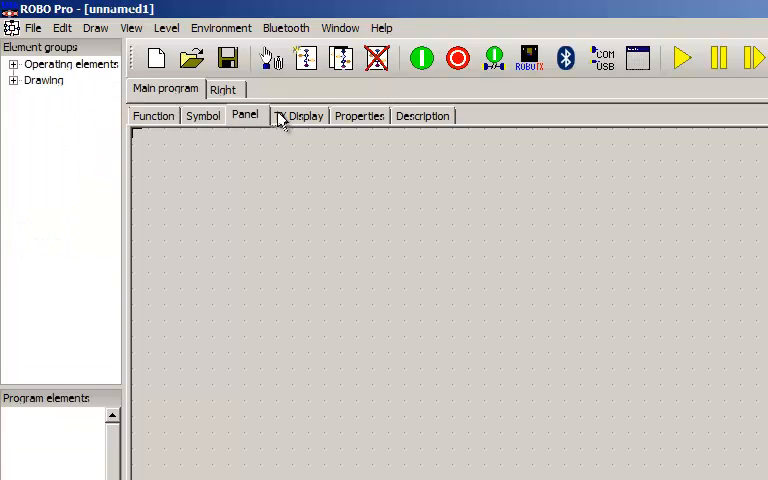
click(359, 115)
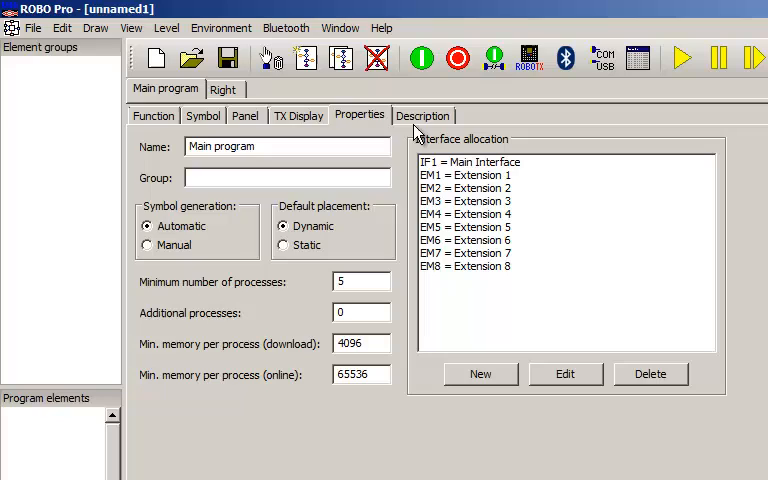
click(422, 114)
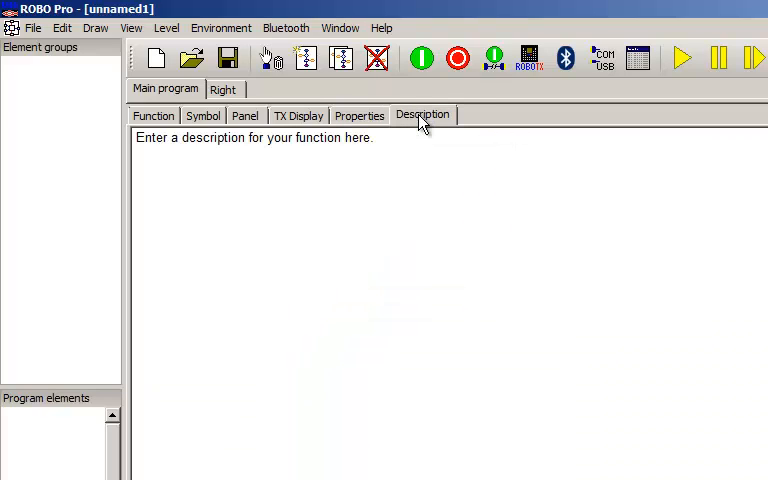
click(153, 115)
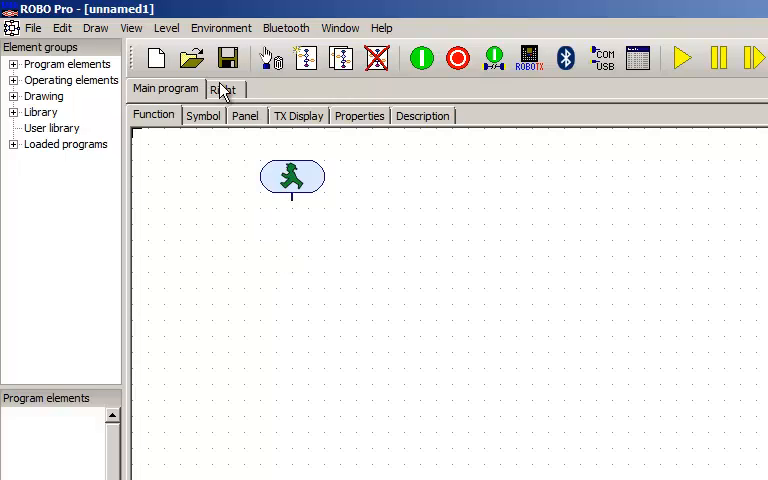
Step: Open the Right subprogram with the Program elements group expanded
click(223, 88)
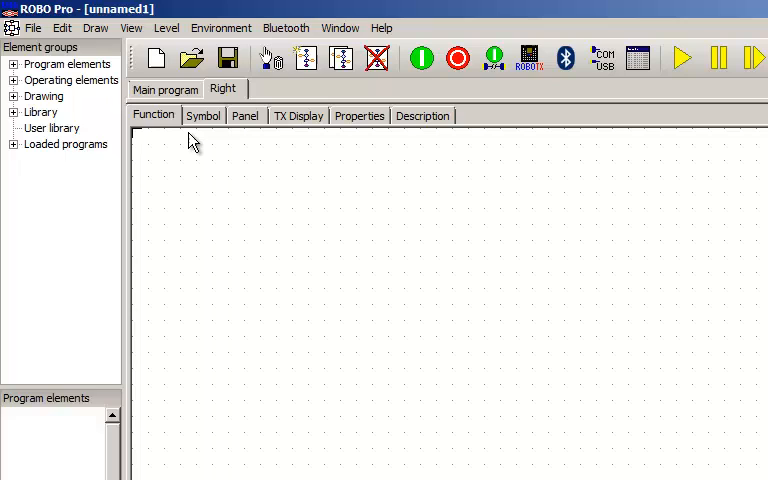
click(14, 64)
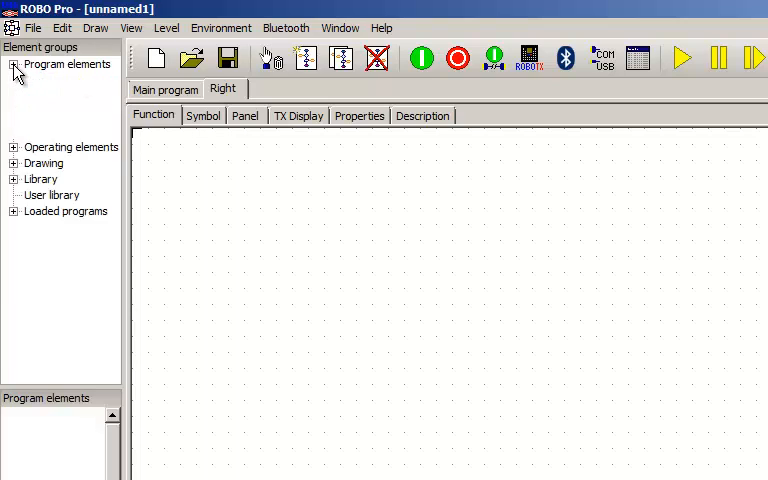
click(14, 64)
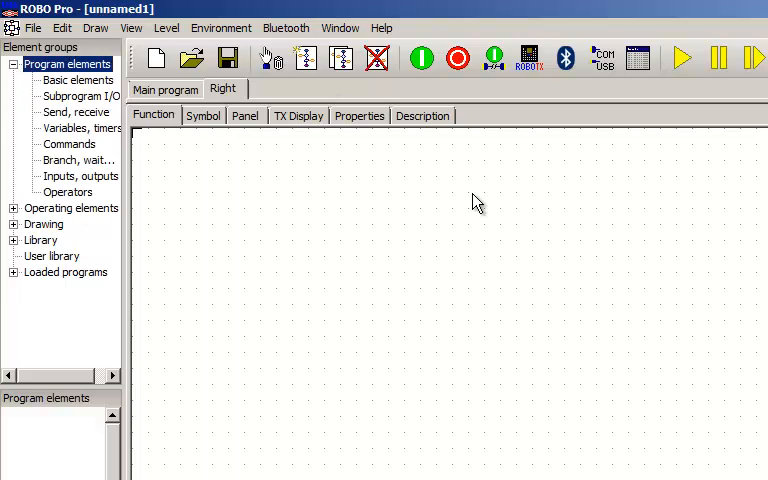
Step: List the basic elements and the subprogram entry/exit elements for the Right subprogram
click(78, 80)
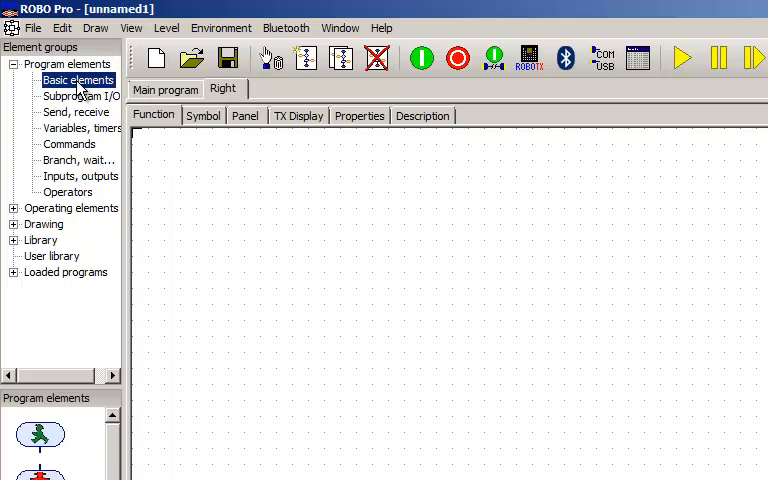
click(80, 96)
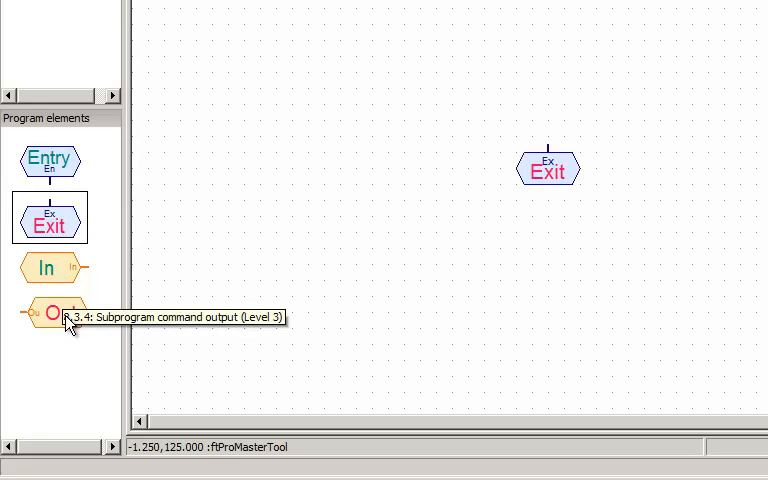
mouse_move(302, 188)
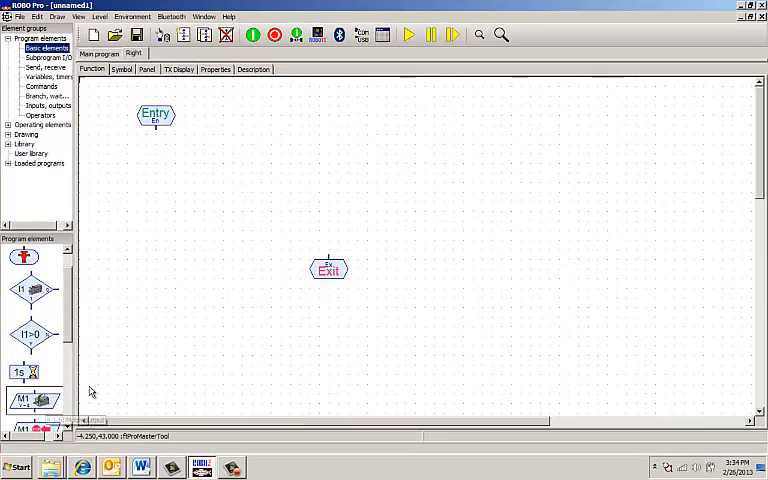
Step: Place a motor block below the entry and set the delay to 3 seconds
drag(34, 399, 155, 152)
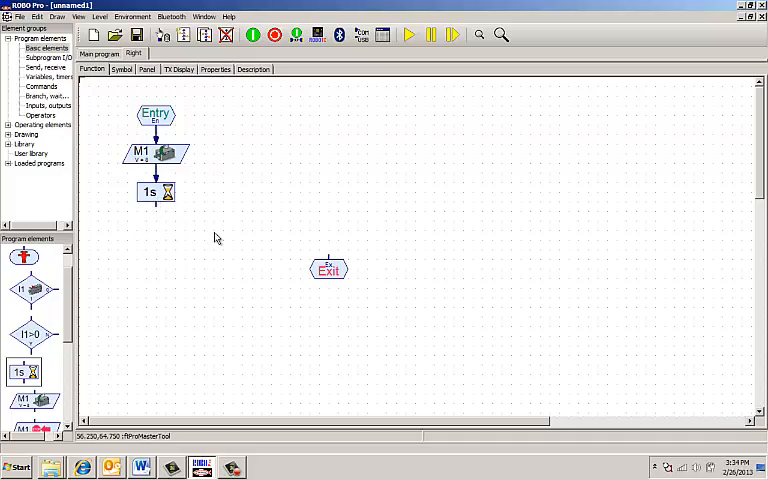
double_click(155, 192)
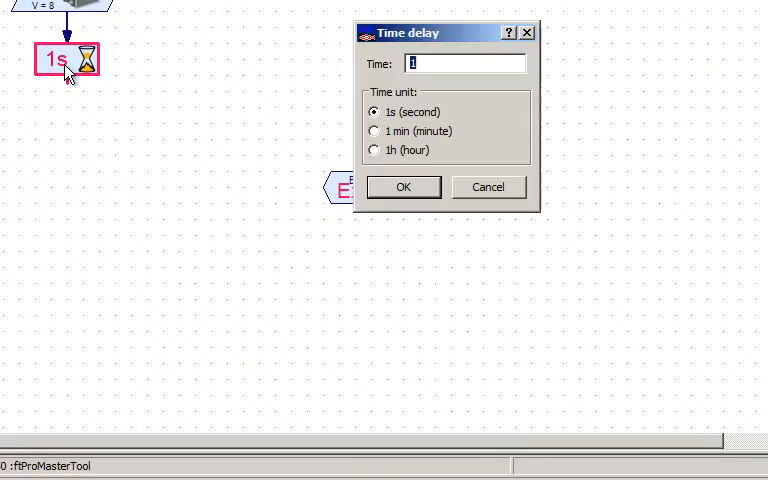
mouse_move(415, 107)
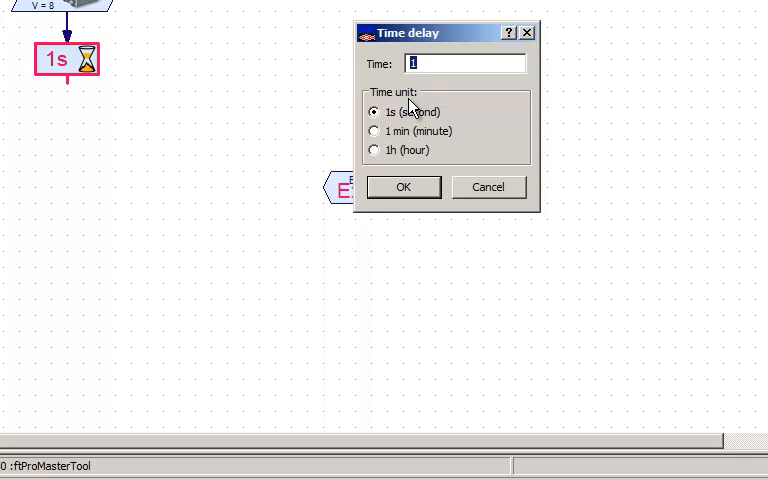
text(3)
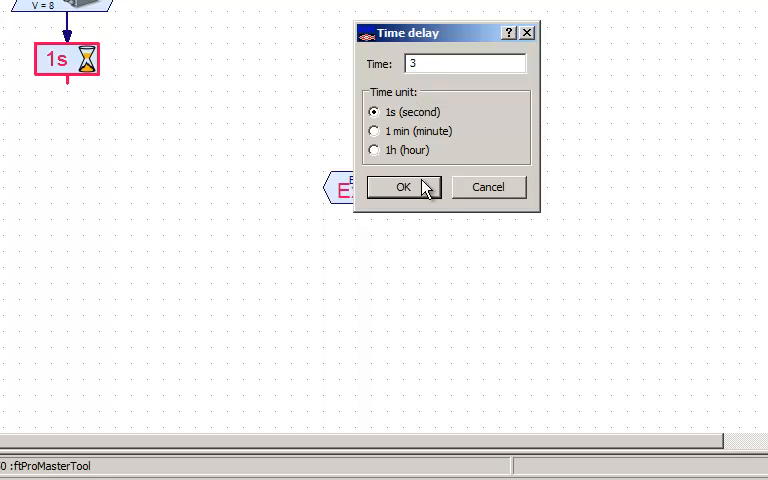
click(403, 187)
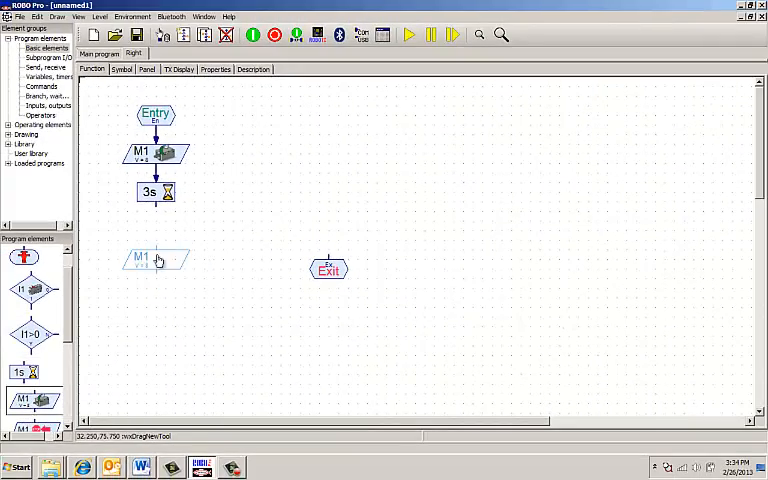
Step: Add a motor step below the wait that stops motor M1
drag(156, 258, 156, 228)
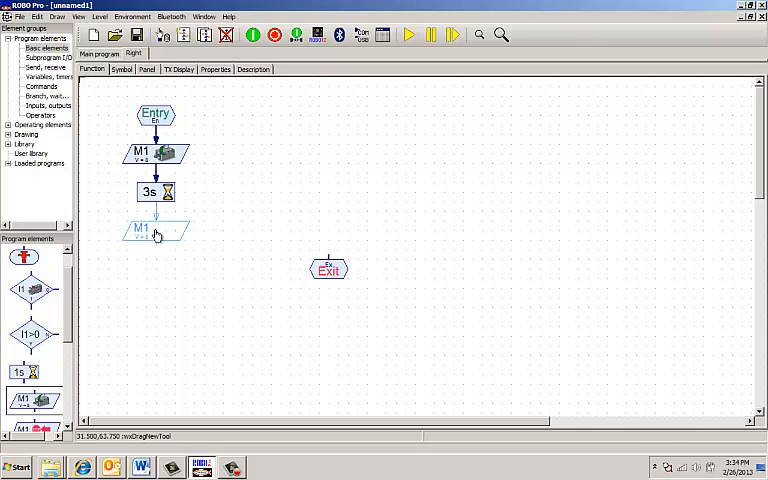
double_click(155, 231)
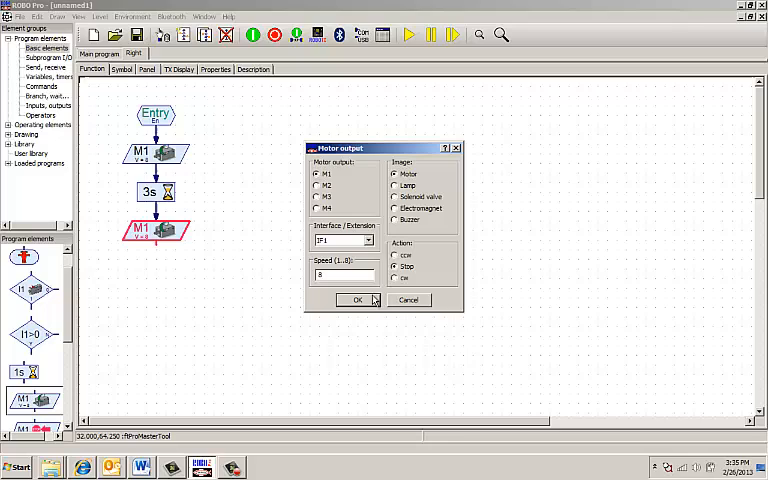
click(357, 300)
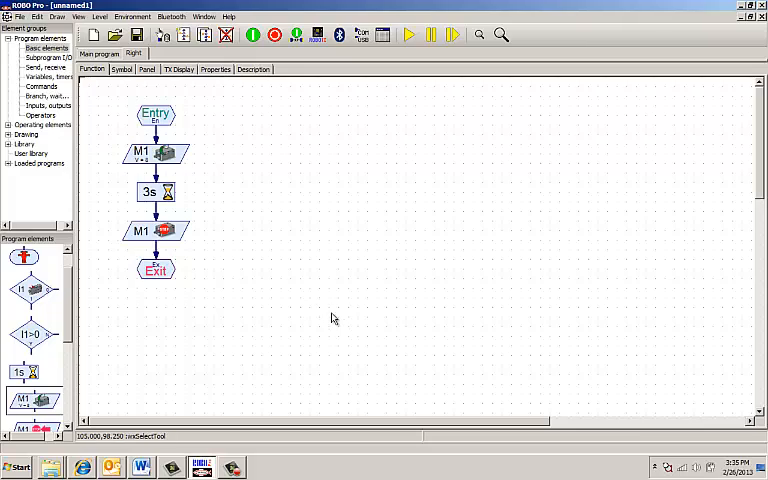
mouse_move(240, 116)
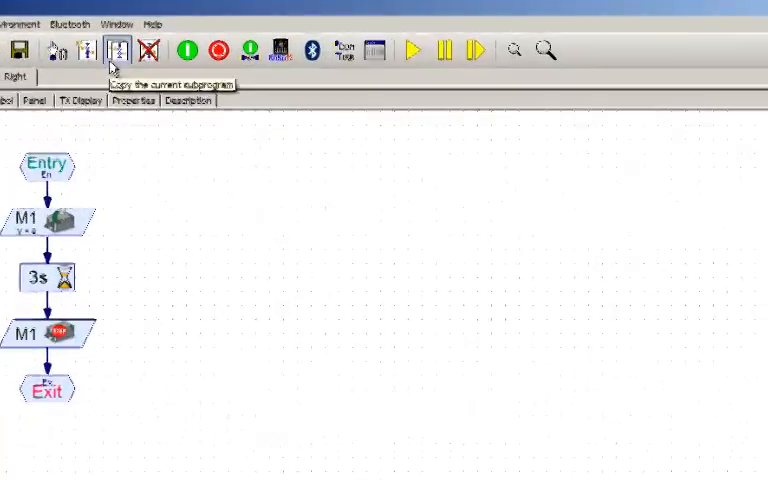
Step: Copy the Right subprogram as 'Left', described as making the motor move left
click(117, 50)
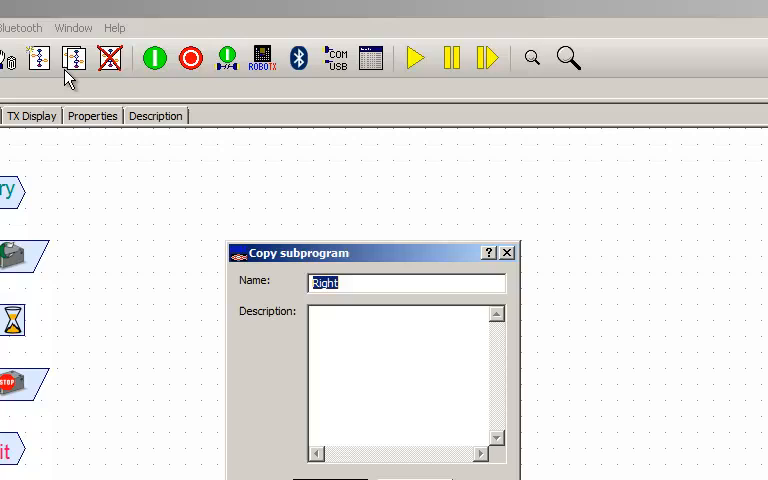
text(L)
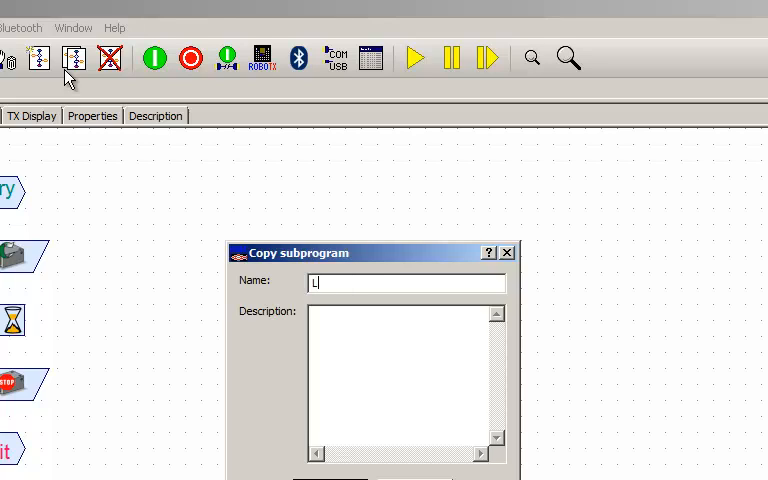
text(eft)
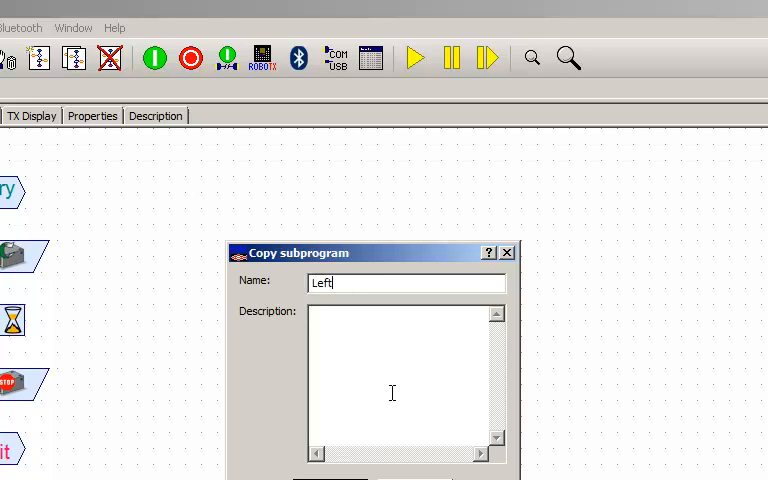
text(This)
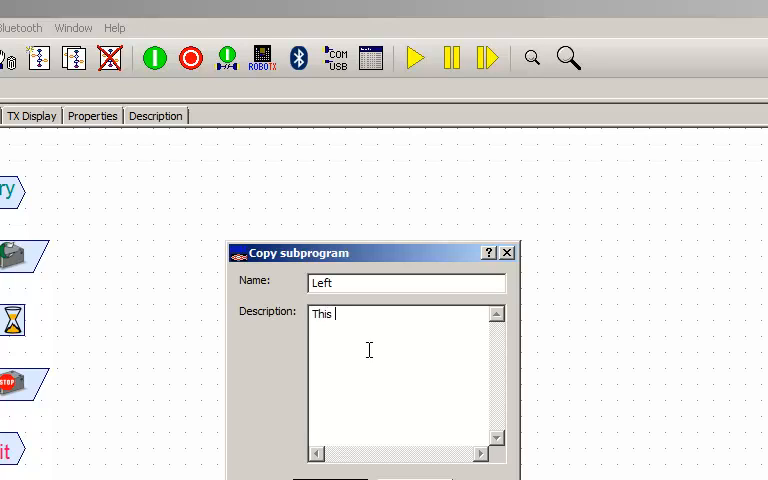
text(makes the motor)
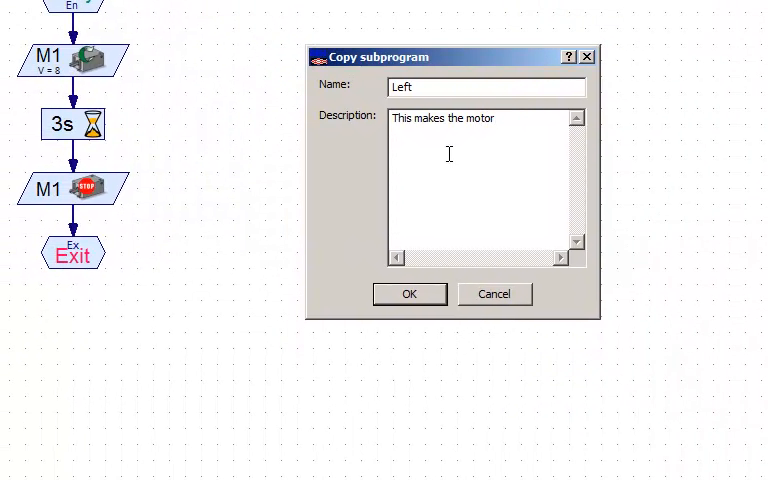
text(move to the)
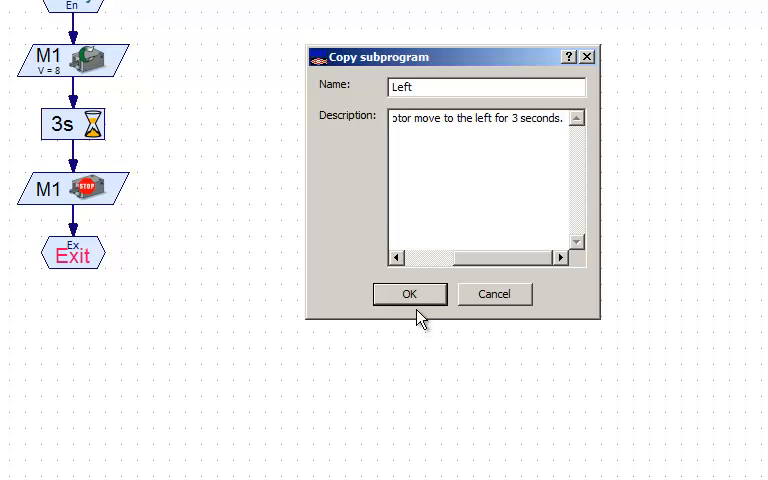
click(409, 293)
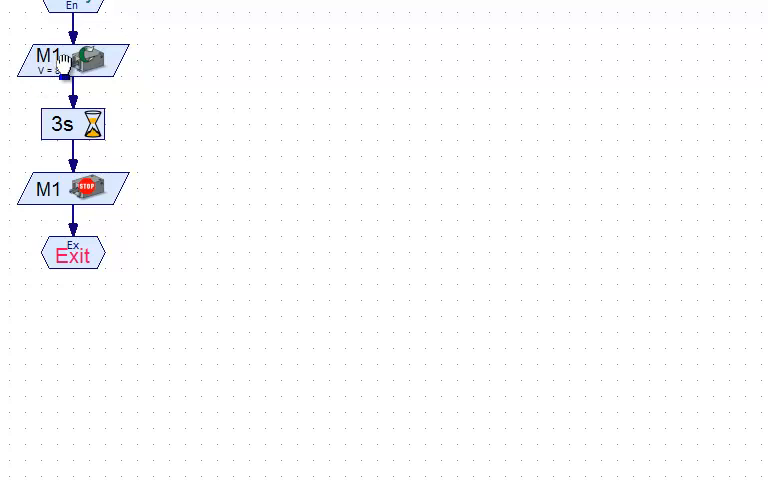
Step: Set the Left subprogram's first M1 motor step to ccw
double_click(72, 60)
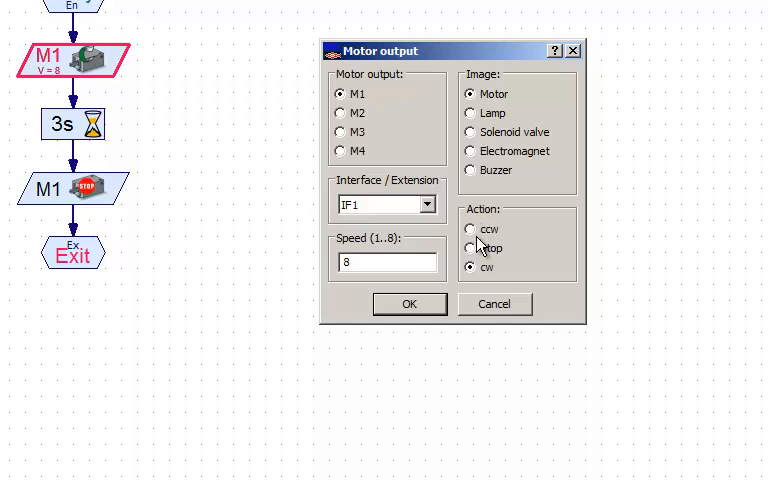
click(470, 229)
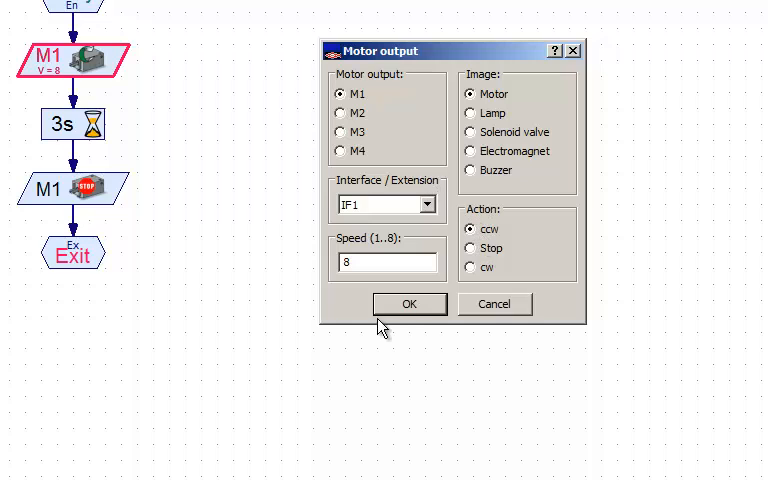
click(408, 303)
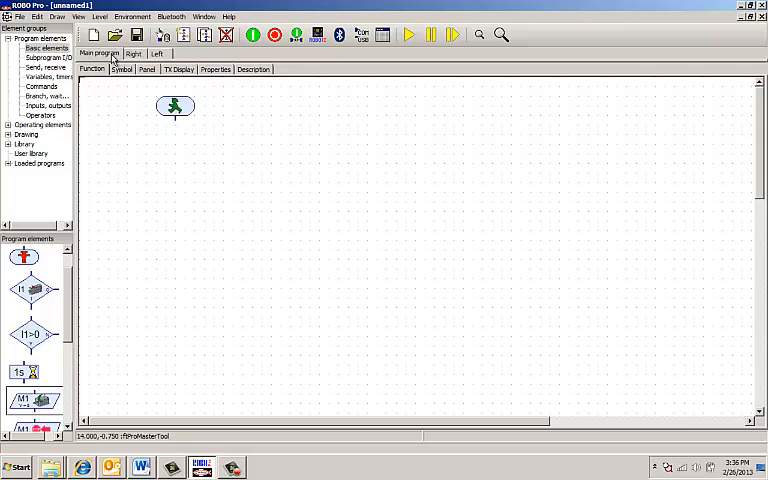
mouse_move(232, 248)
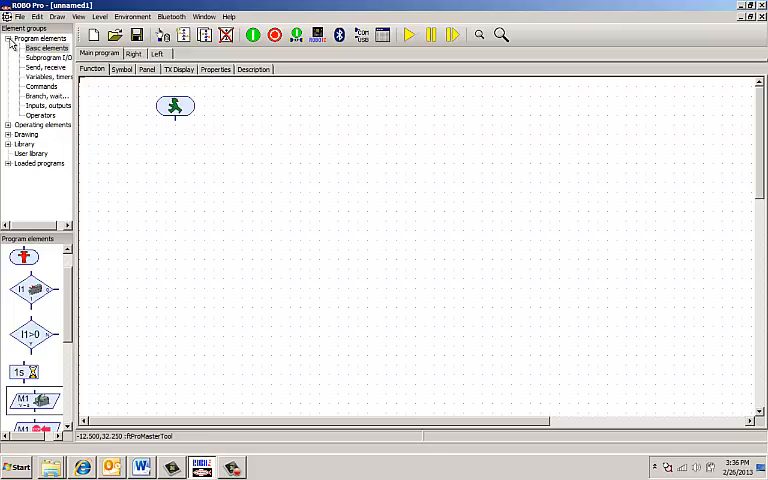
Step: Show the loaded subprograms and loop Left's output back above Right
click(8, 38)
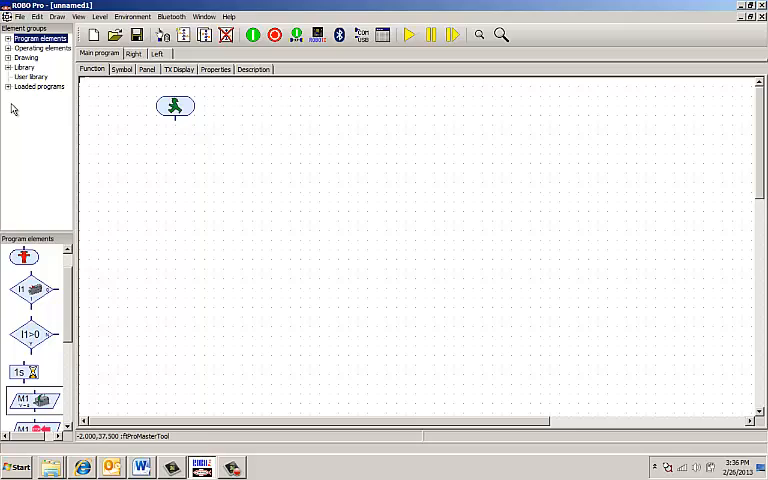
click(7, 87)
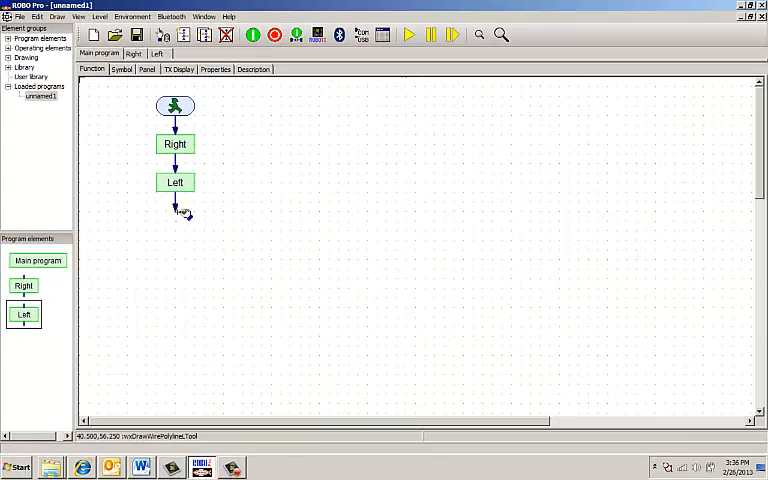
drag(176, 200, 218, 128)
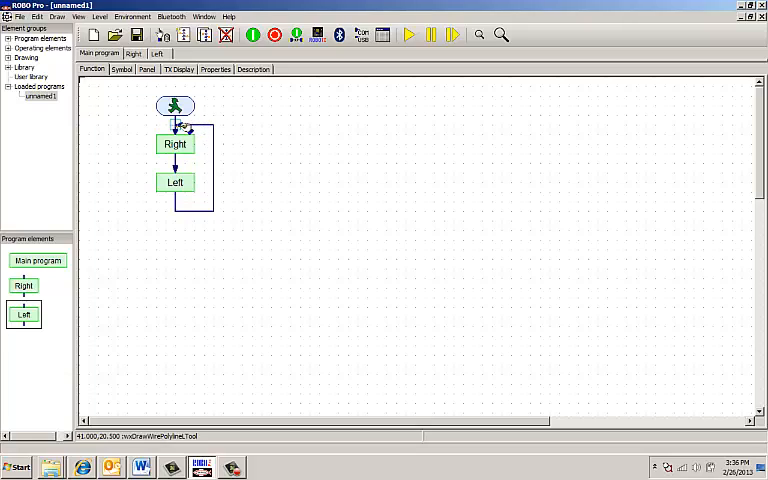
mouse_move(368, 147)
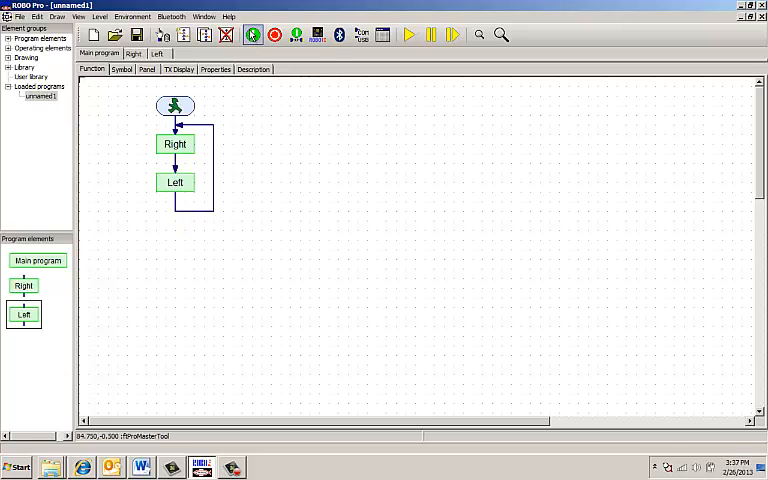
Step: Start online operation and watch the Right and Left subprograms execute
click(175, 143)
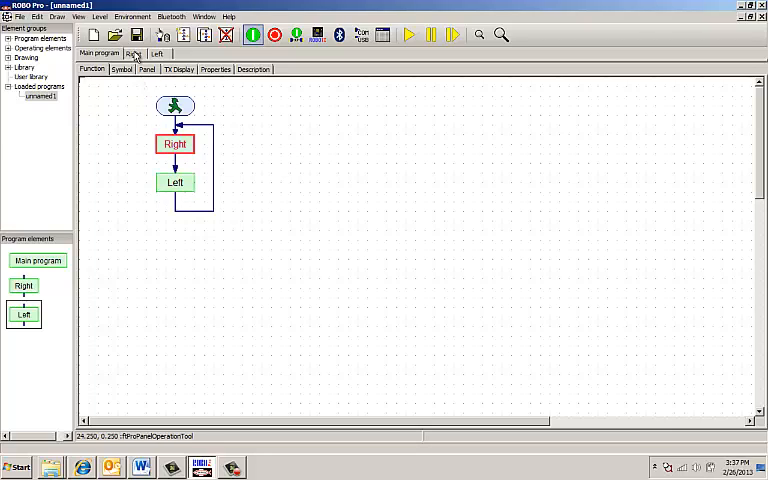
click(134, 53)
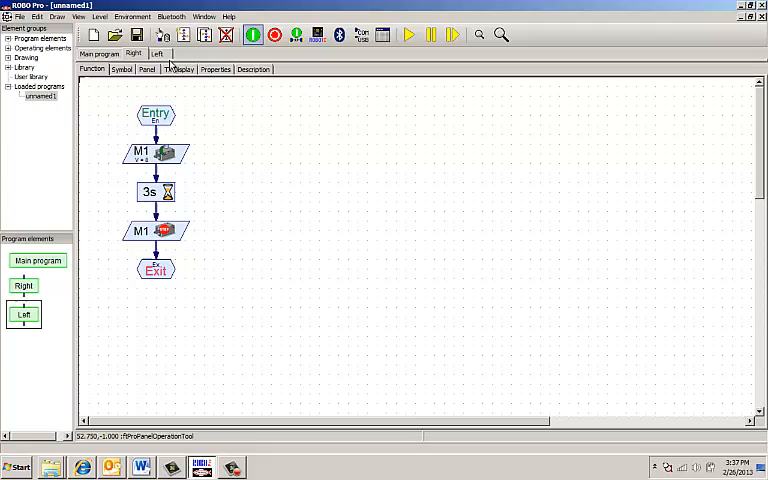
click(150, 191)
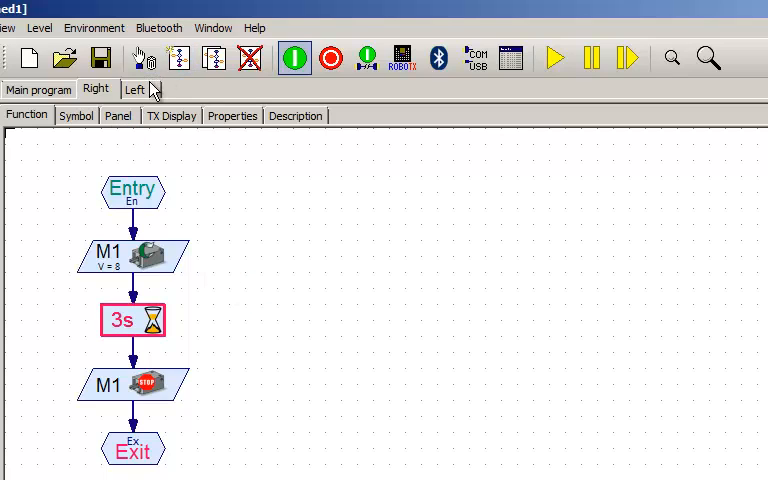
click(135, 89)
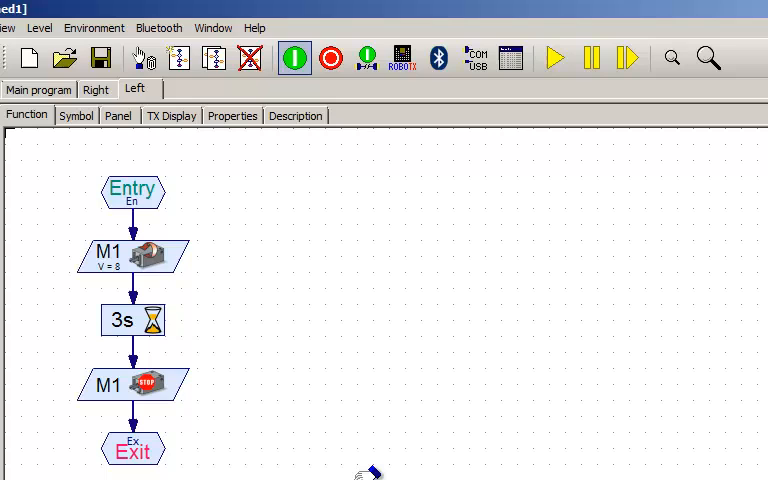
click(133, 320)
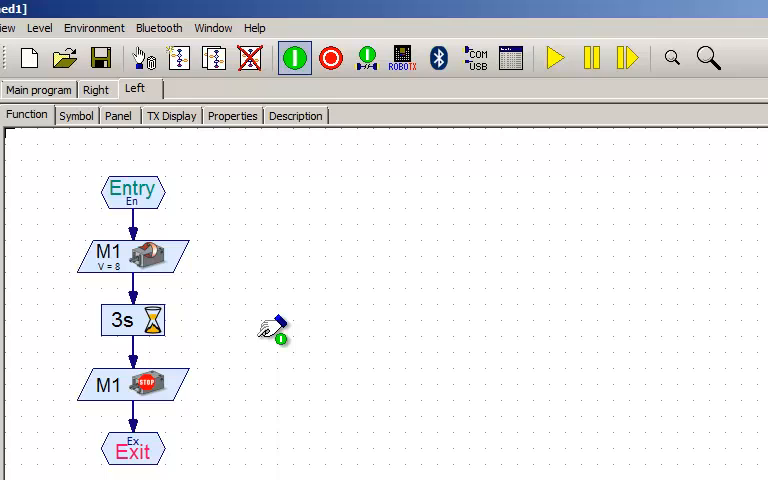
click(133, 320)
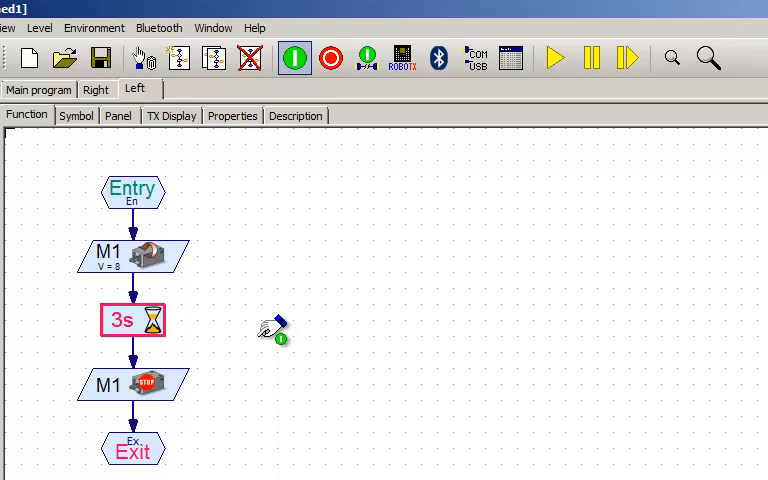